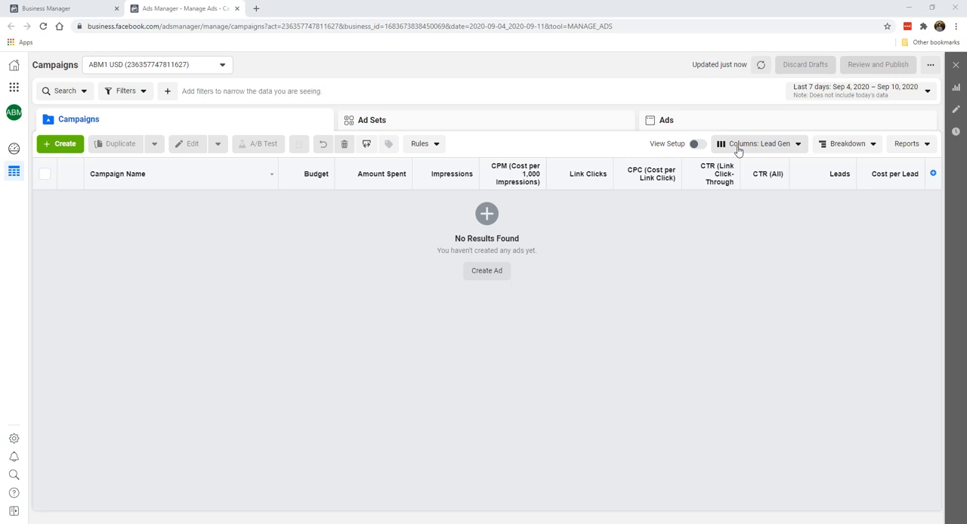
mouse_move(759, 149)
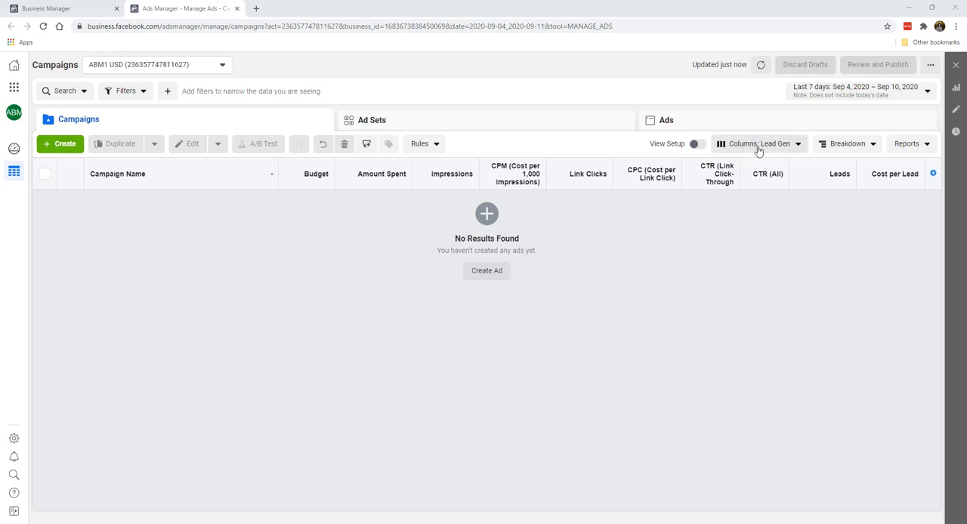
- Bring up Customize Columns from the Columns dropdown and review the selected Lead Gen columns
click(760, 143)
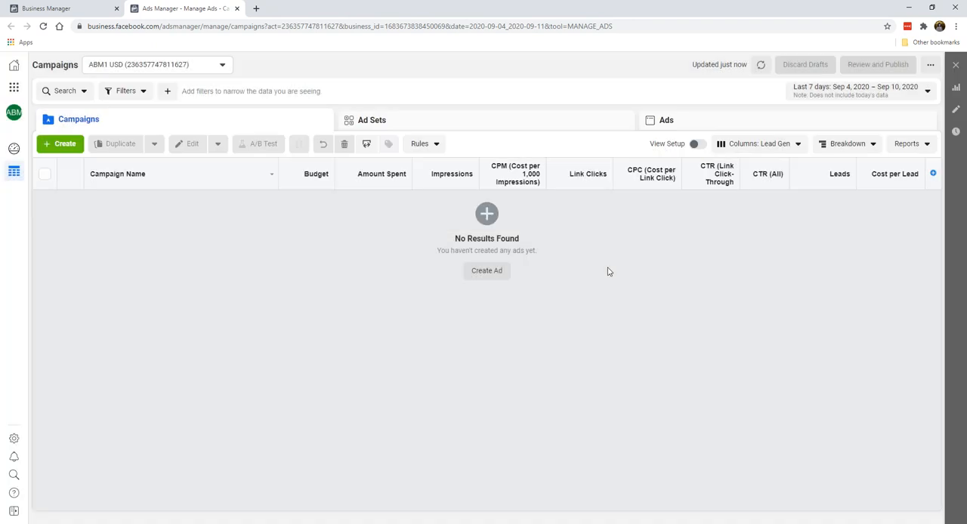
click(758, 144)
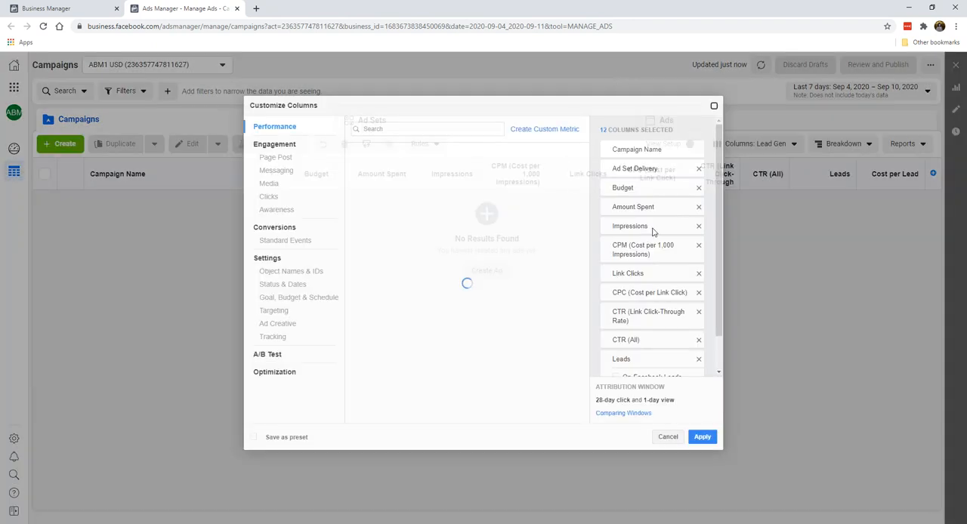
click(274, 126)
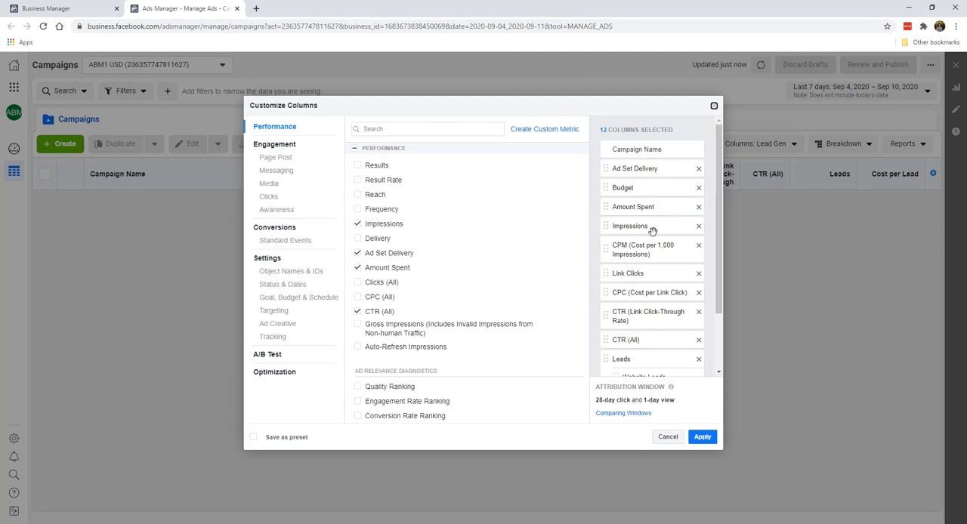
scroll(down, 3)
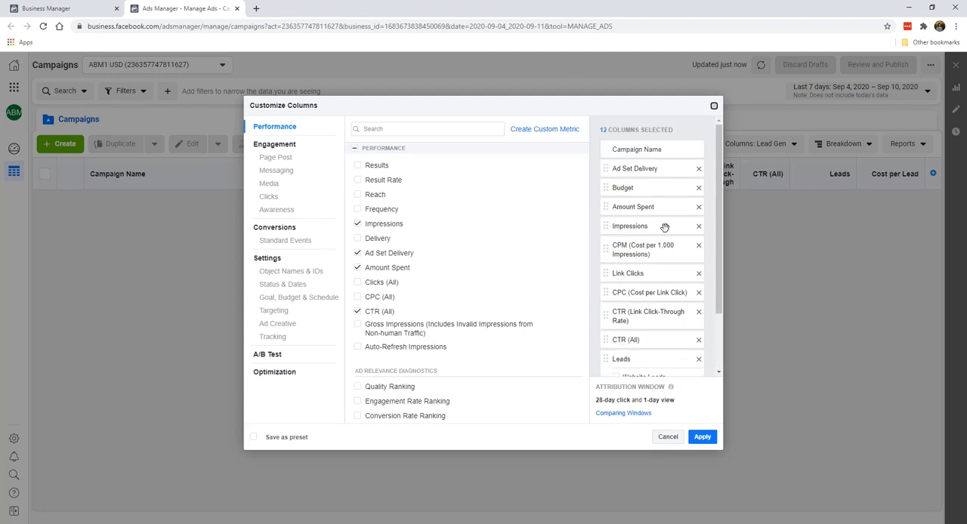
mouse_move(665, 159)
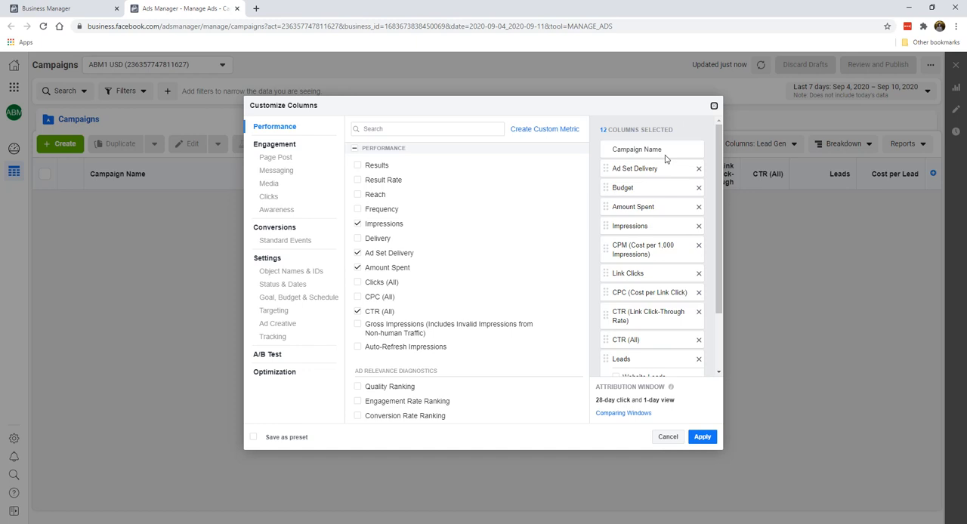
mouse_move(633, 166)
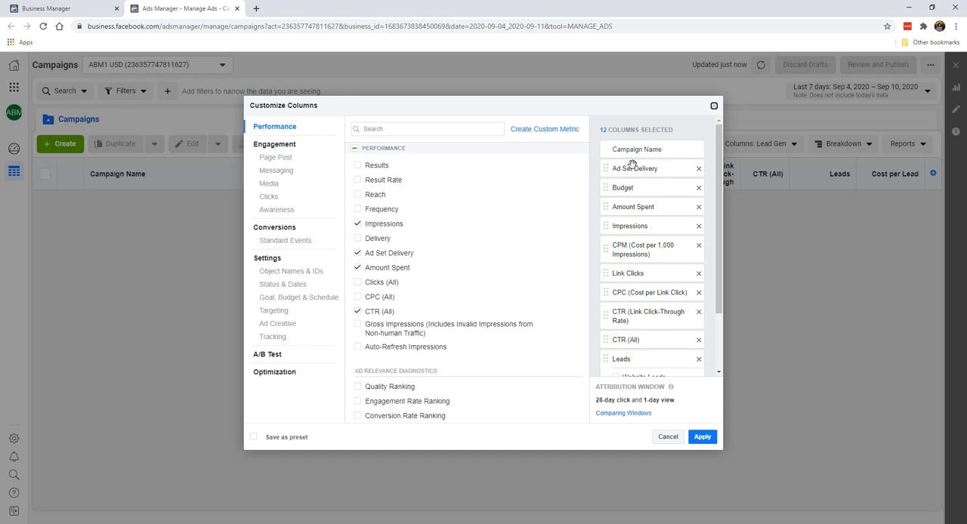
mouse_move(631, 223)
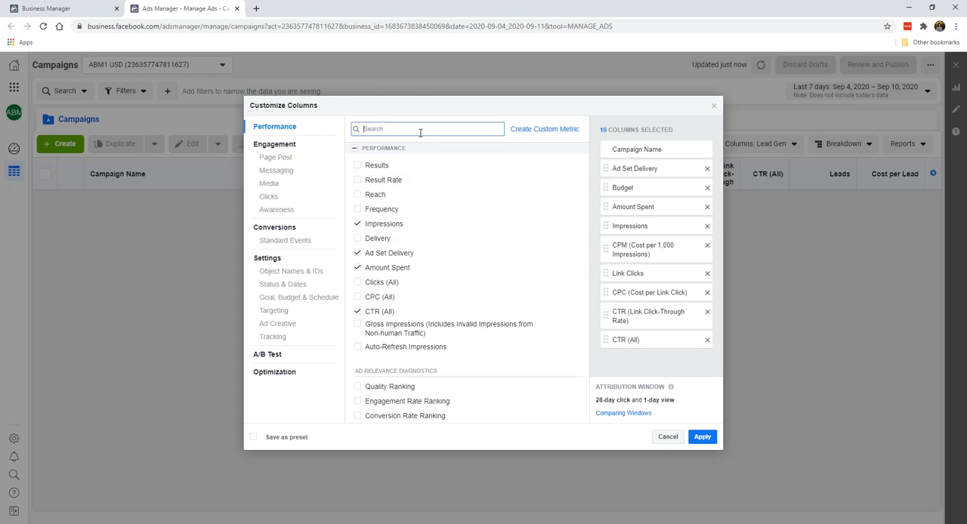
- Search 'purc' and select Total, Value and Cost for Purchases
text(purc)
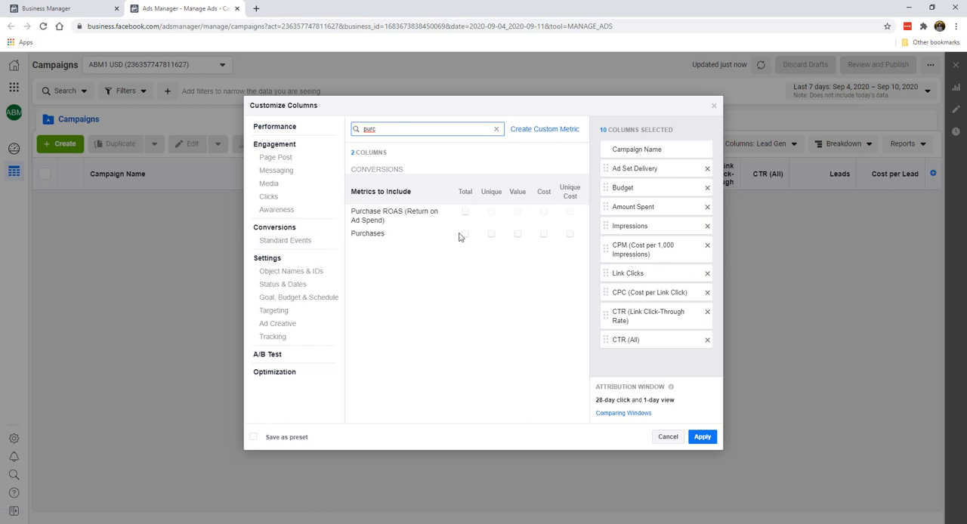
click(465, 234)
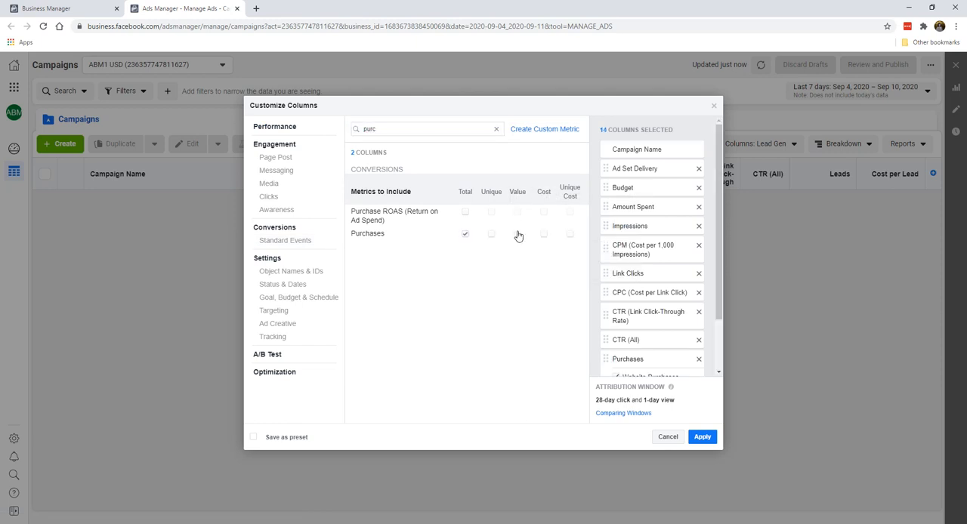
click(517, 234)
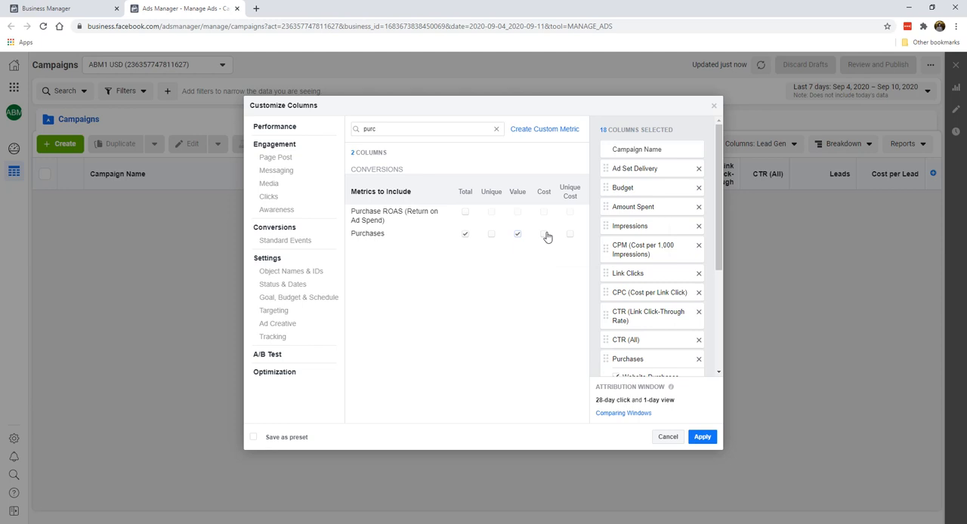
click(543, 233)
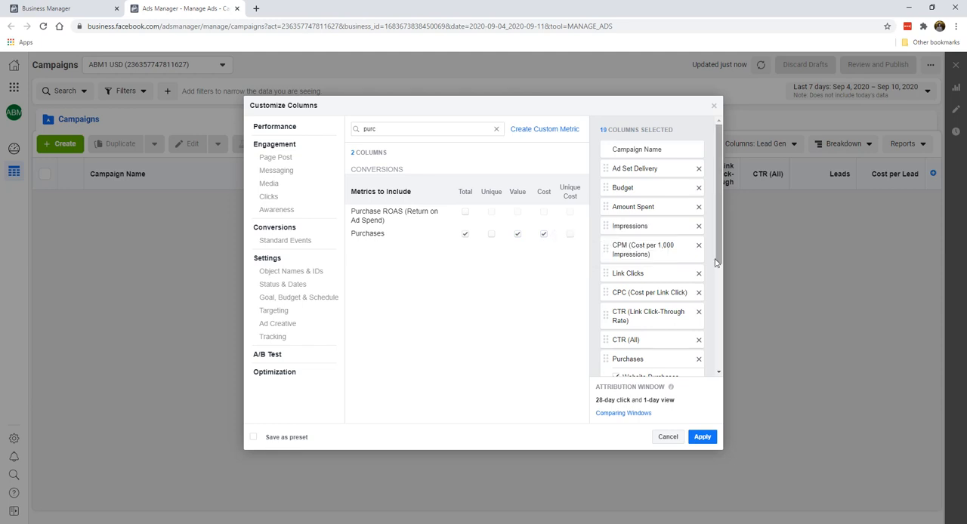
scroll(down, 3)
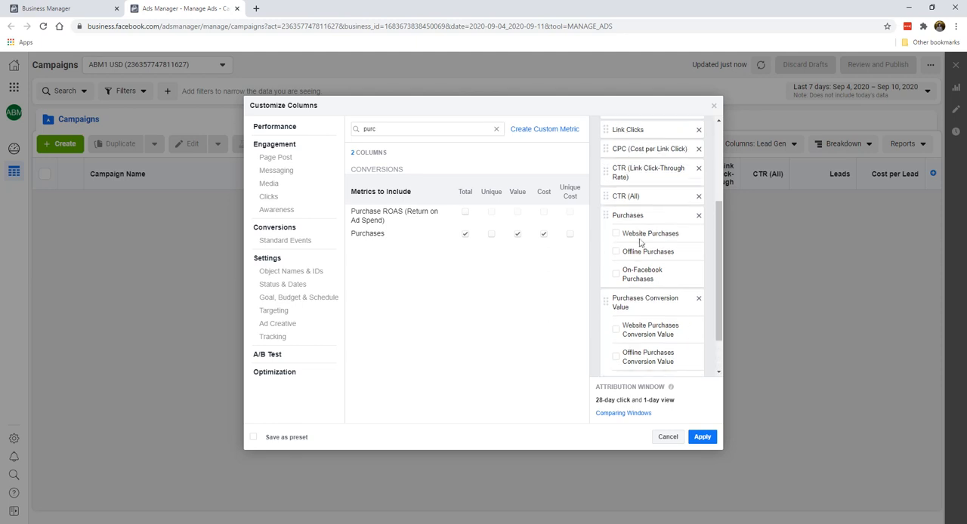
- Scroll the selected-columns list to confirm Purchases, Purchases Conversion Value and Cost per Purchase at the end
scroll(down, 3)
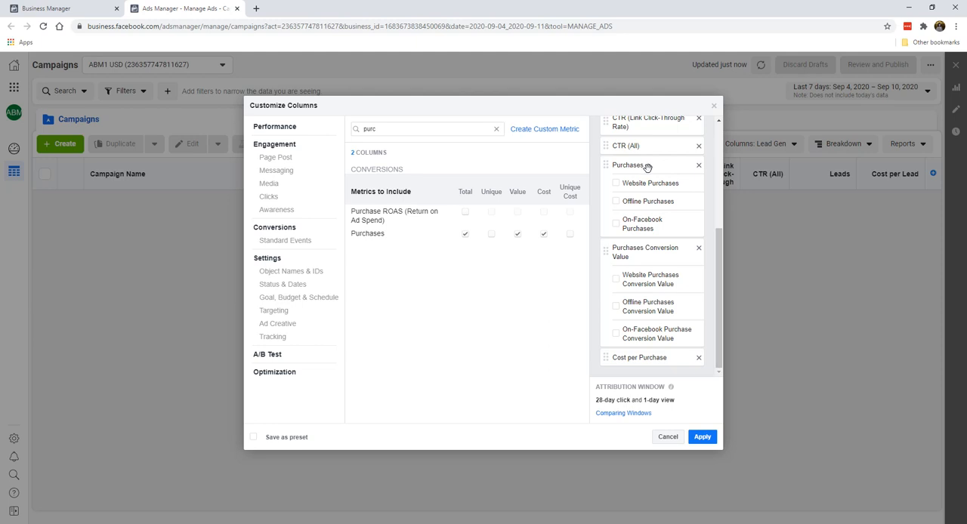
mouse_move(645, 165)
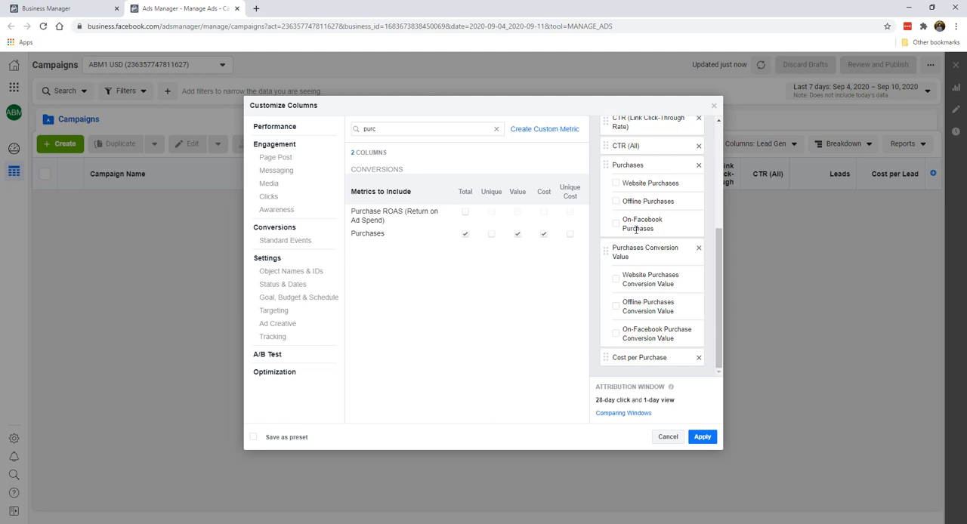
mouse_move(628, 253)
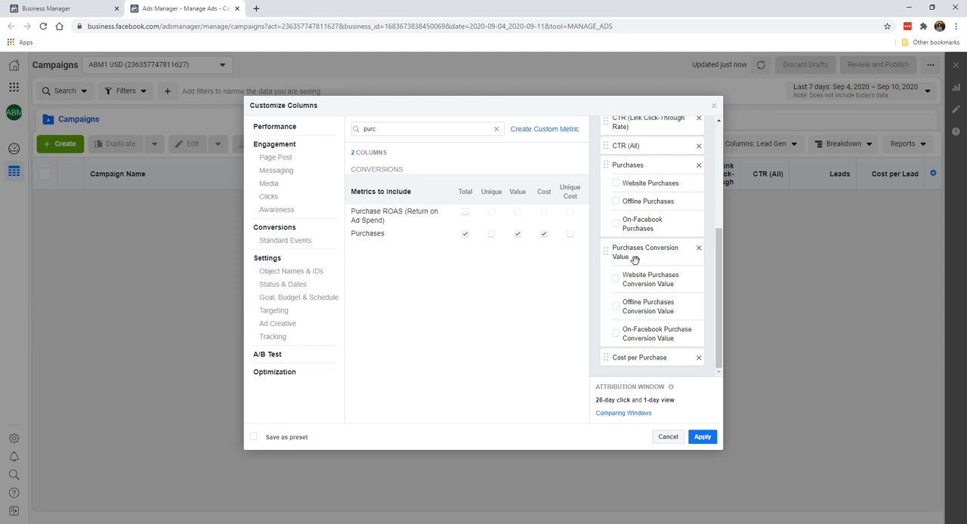
mouse_move(638, 298)
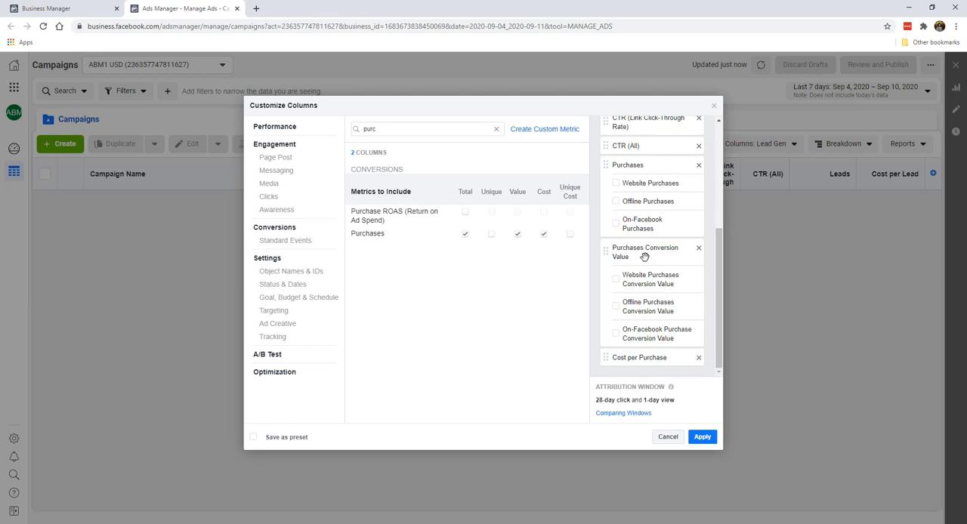
mouse_move(642, 240)
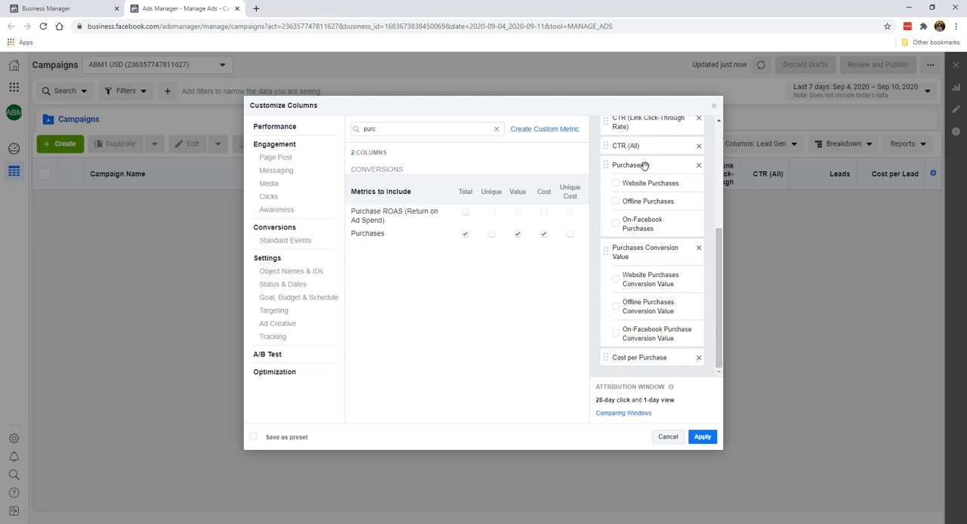
mouse_move(644, 168)
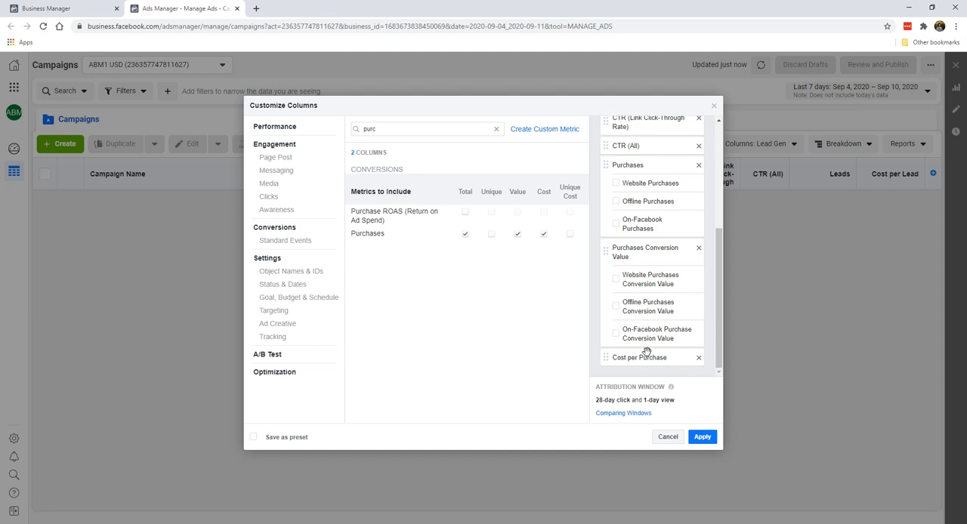
mouse_move(614, 211)
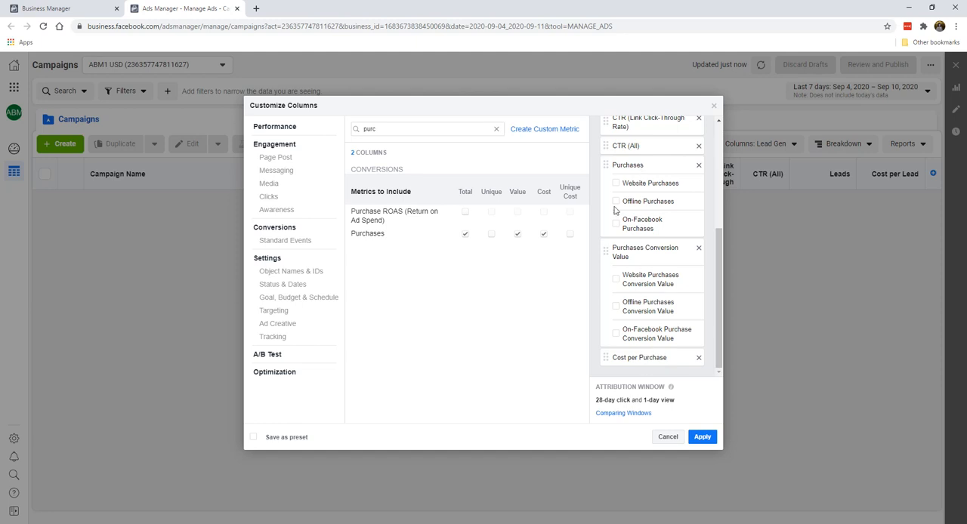
mouse_move(445, 225)
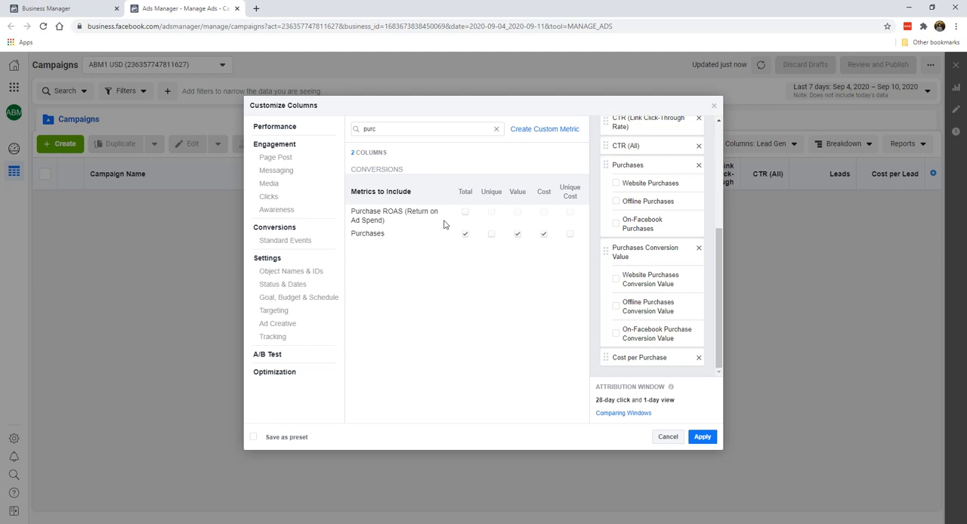
mouse_move(406, 229)
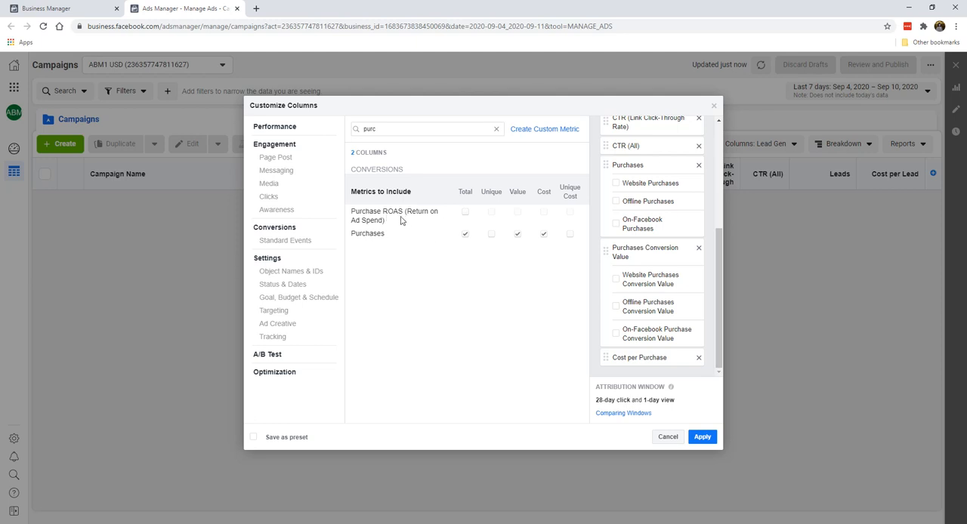
mouse_move(452, 220)
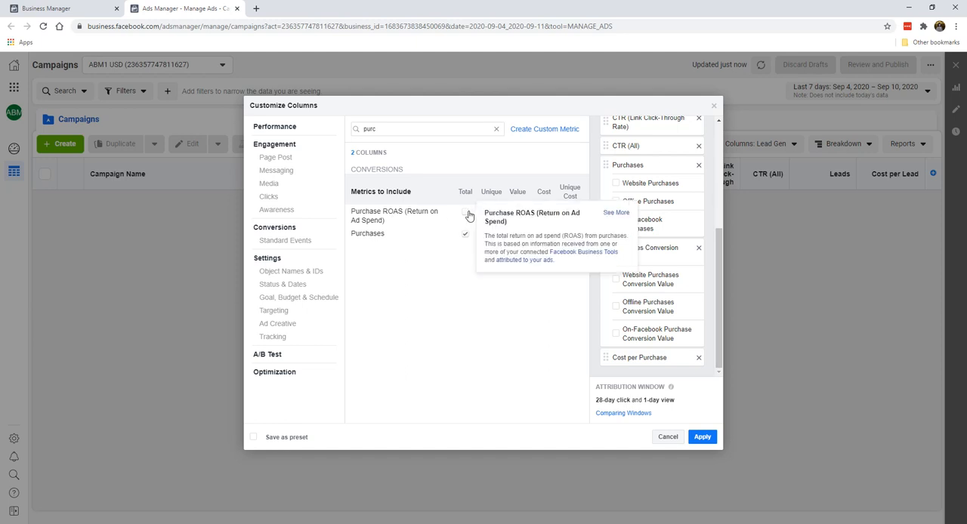
- Select the Total checkbox for Purchase ROAS and review the selected-columns list
click(465, 215)
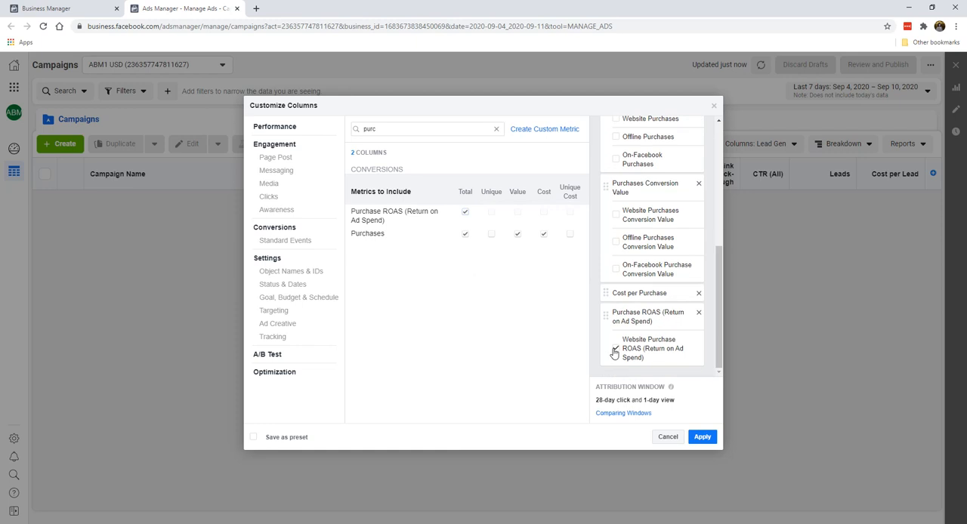
click(615, 349)
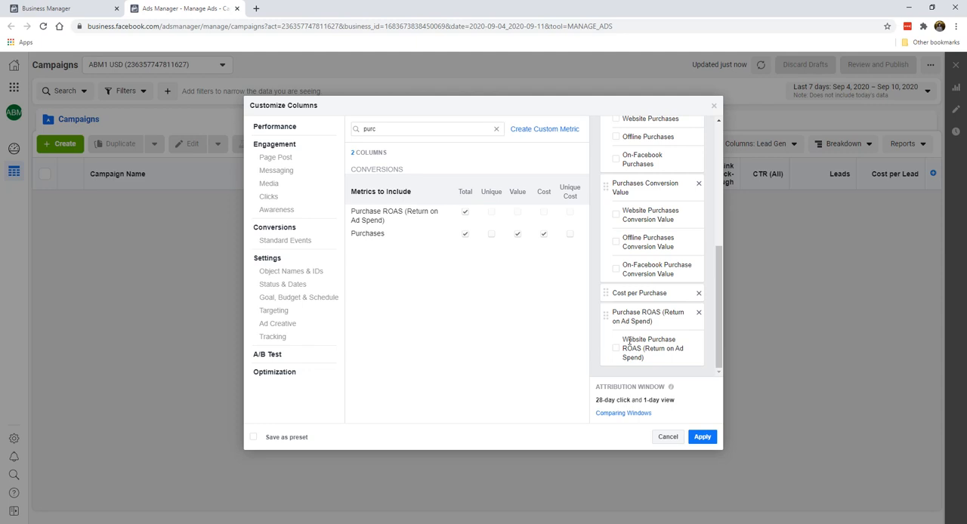
mouse_move(647, 321)
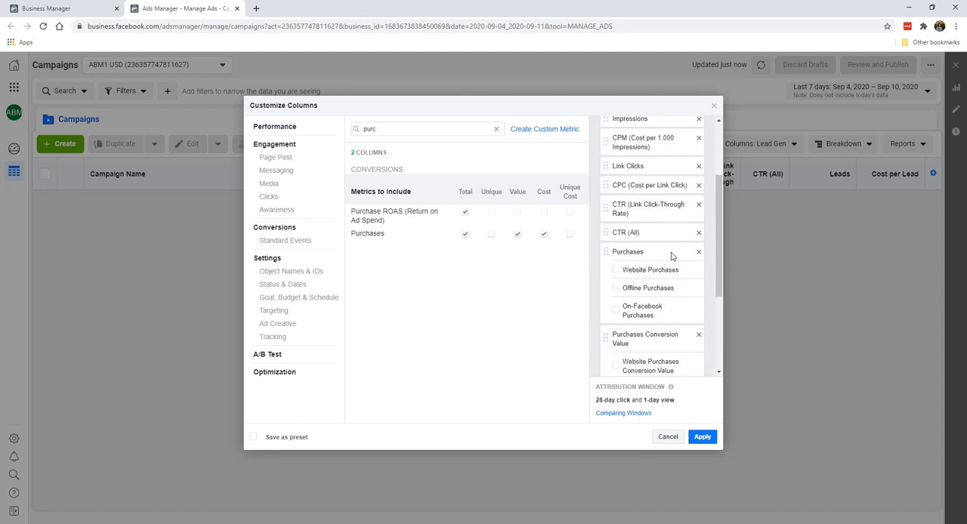
scroll(down, 3)
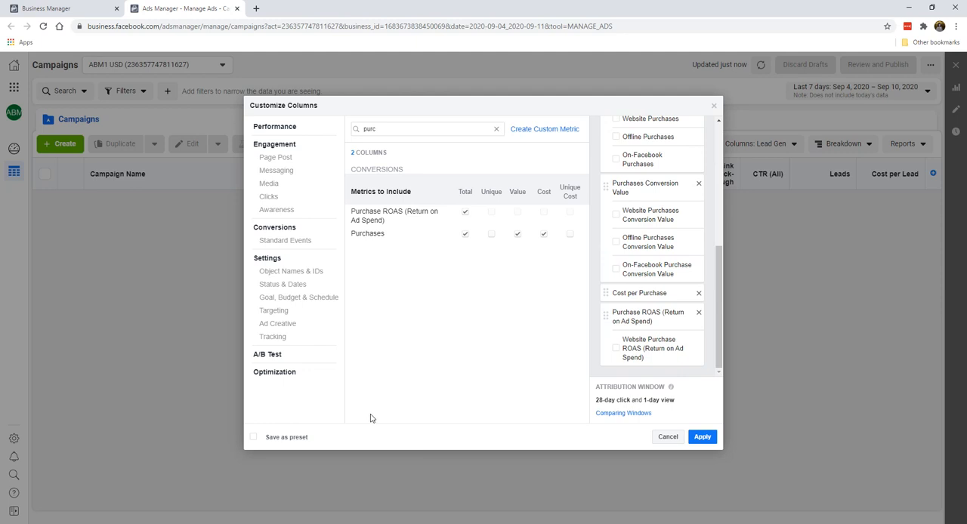
- Save the columns as a preset named Purchase and apply them to the campaigns table
click(253, 436)
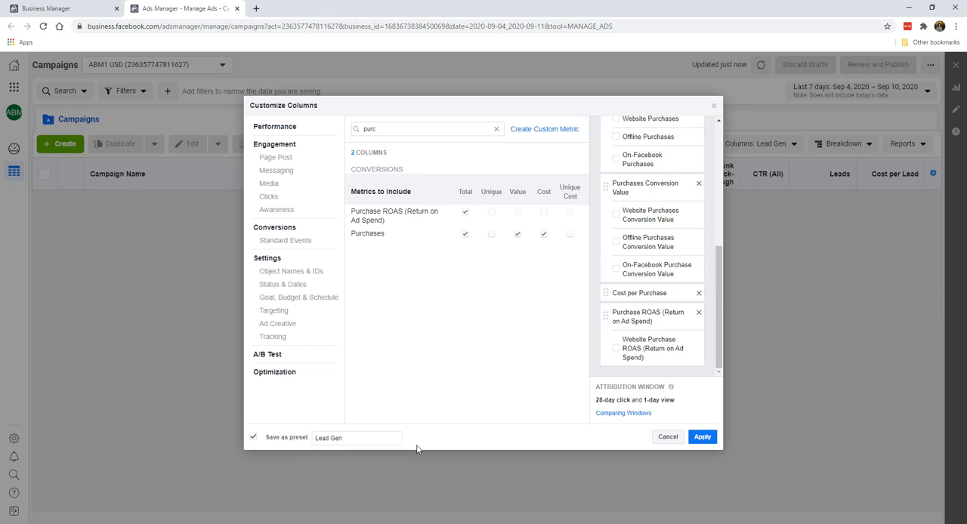
text(Purchase)
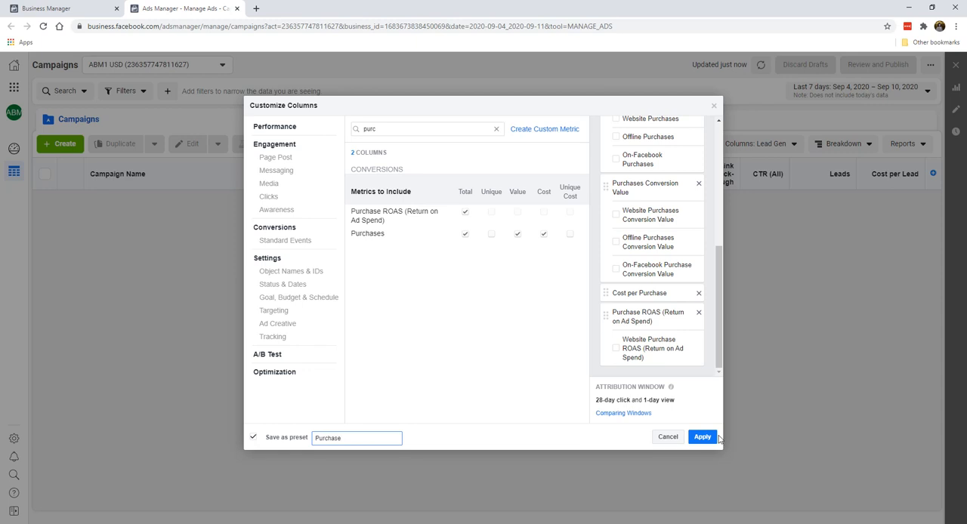
click(701, 436)
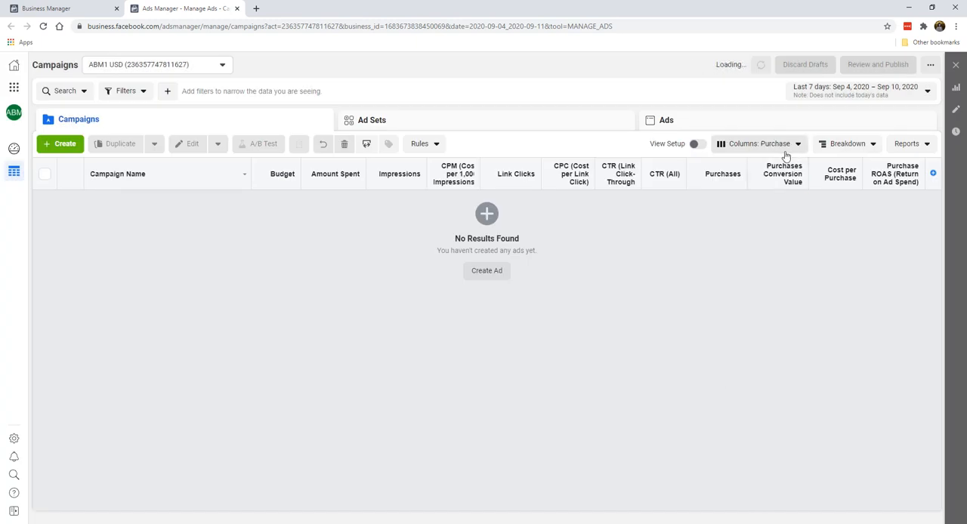
mouse_move(780, 153)
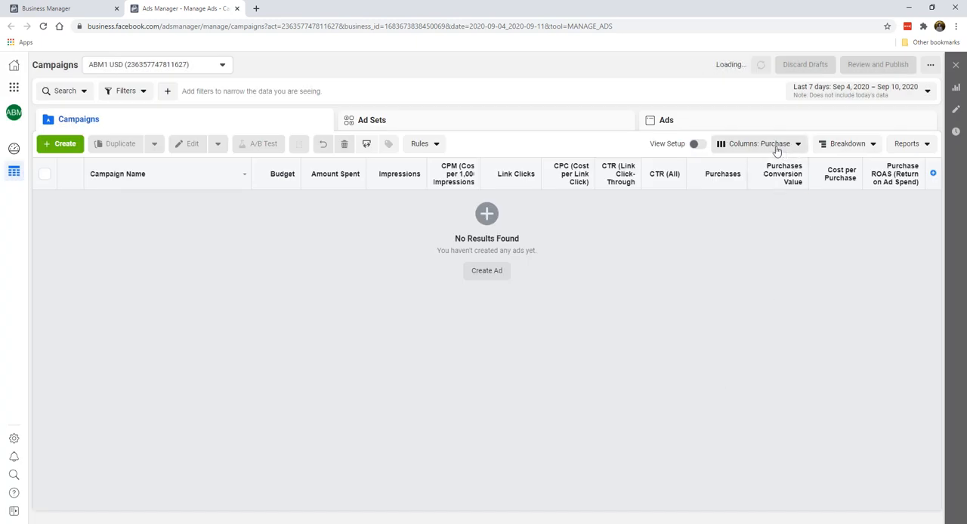
- Choose Customize Columns from the Columns: Purchase dropdown
click(759, 143)
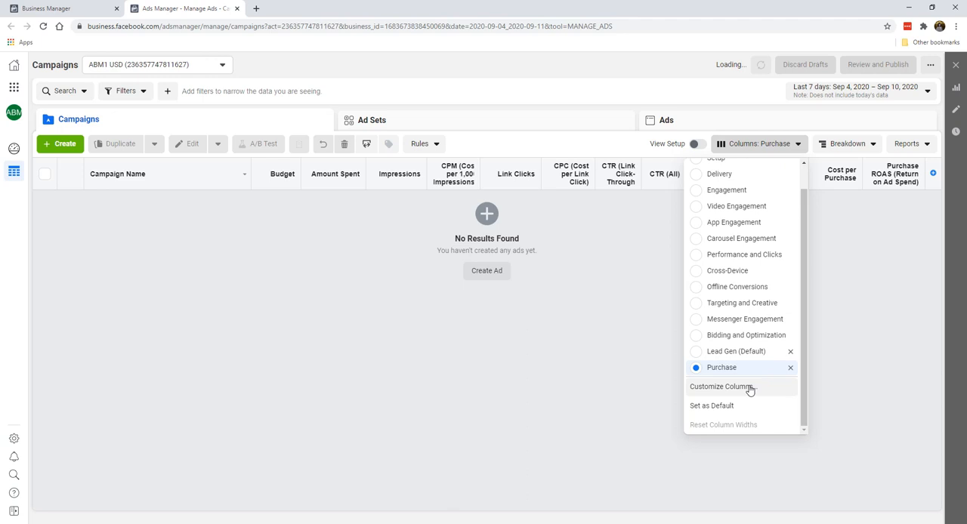
click(721, 386)
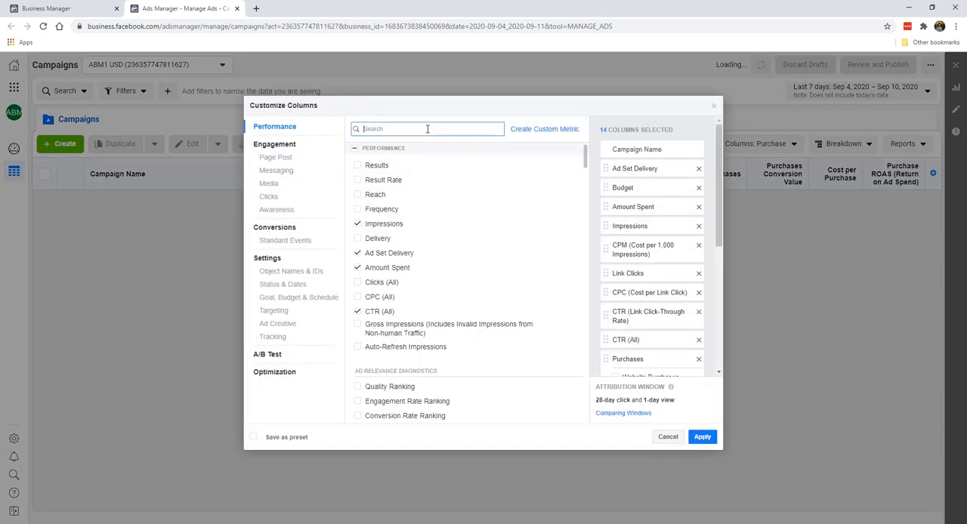
- Search 'add' and select Total, Unique and Cost for Adds to Cart
text(add)
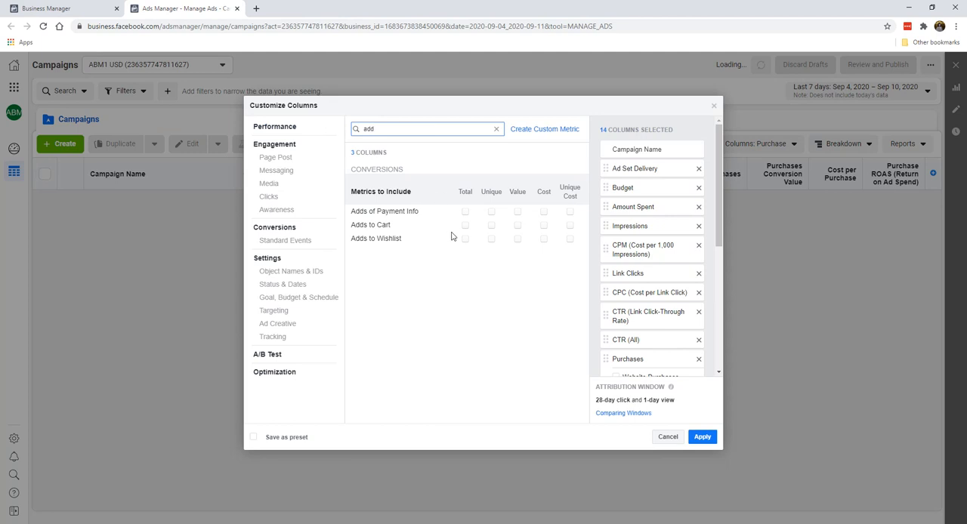
mouse_move(419, 215)
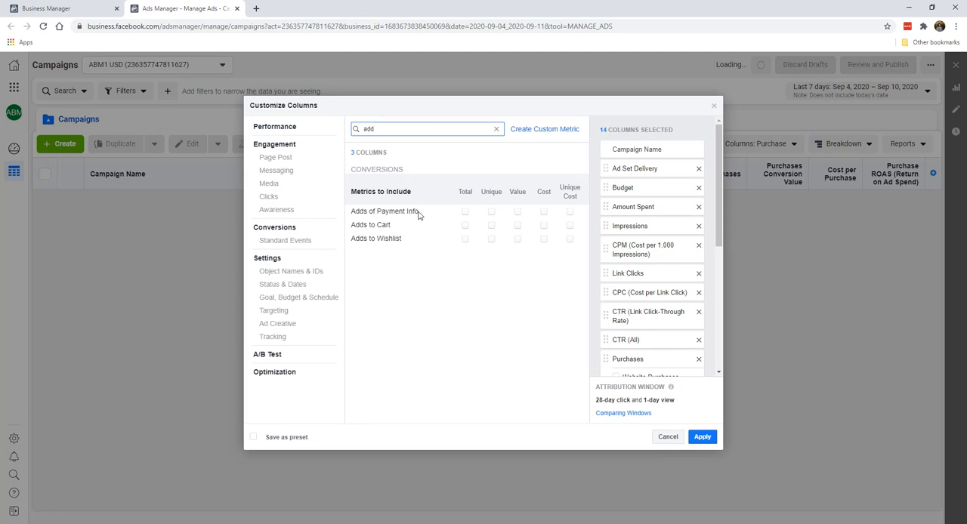
click(465, 225)
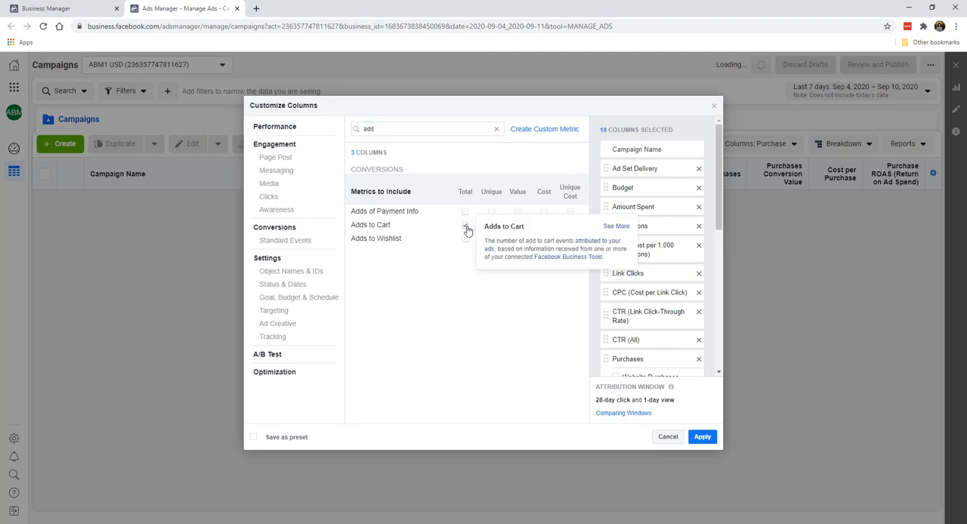
click(466, 226)
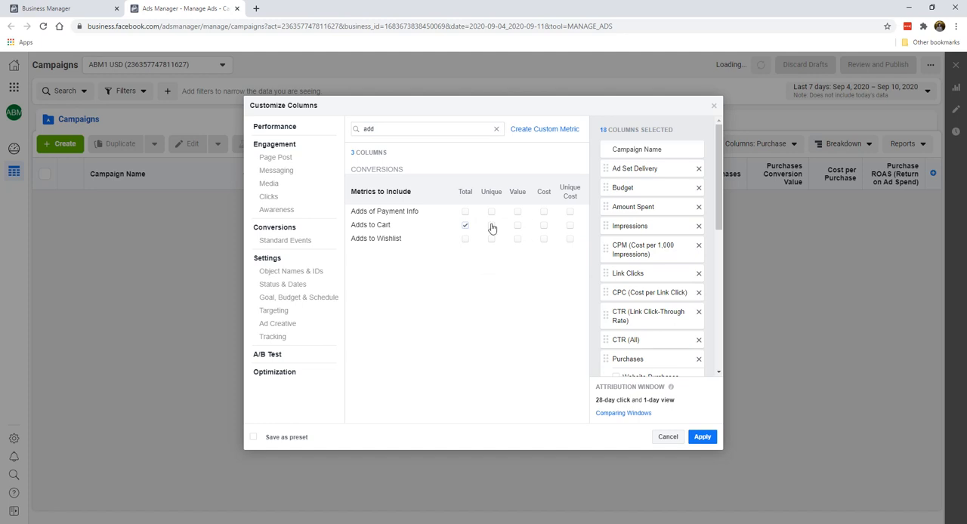
click(491, 225)
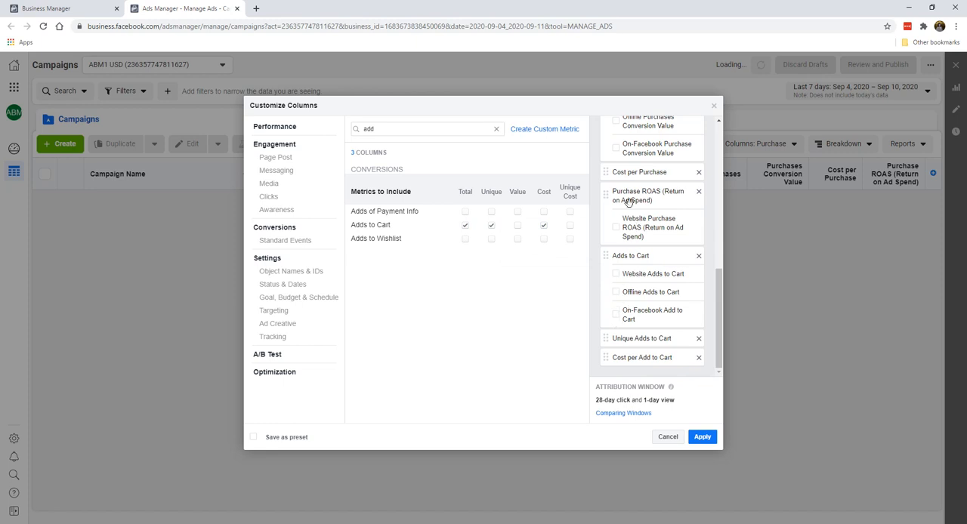
mouse_move(516, 331)
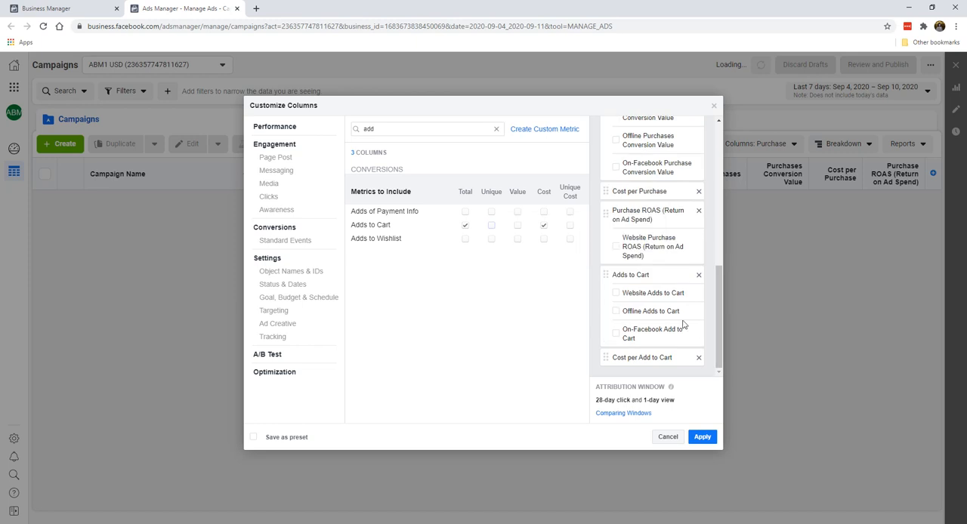
mouse_move(619, 344)
text(ini)
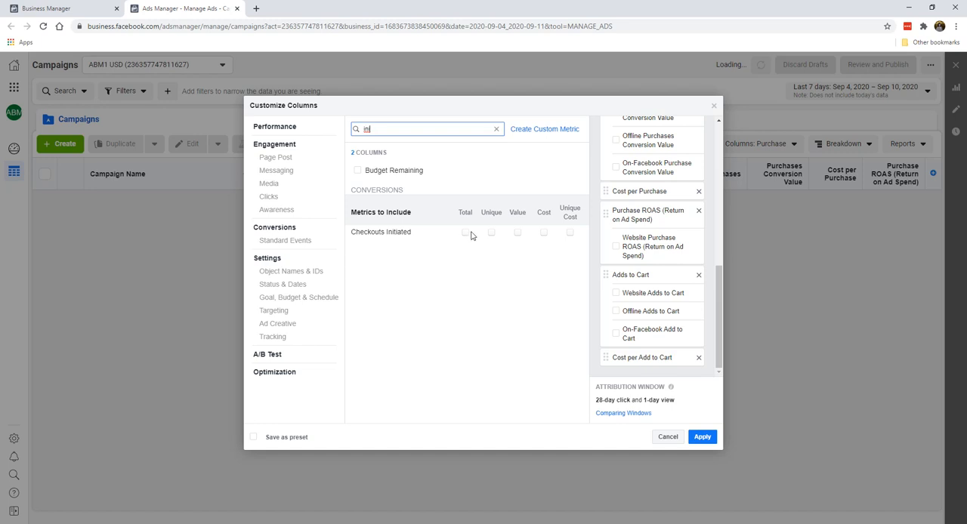
- Toggle Checkouts Initiated, then save the columns as an E-Commerce preset and apply it
click(465, 232)
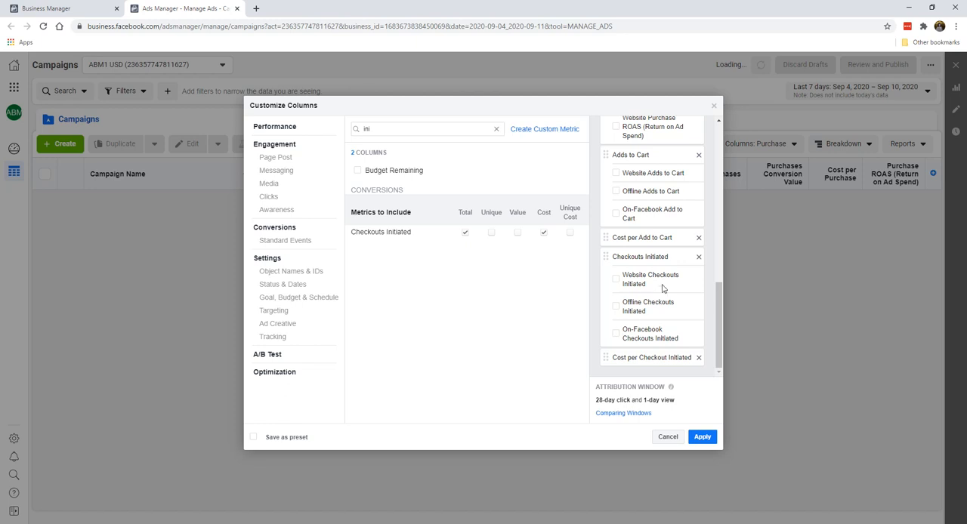
mouse_move(698, 256)
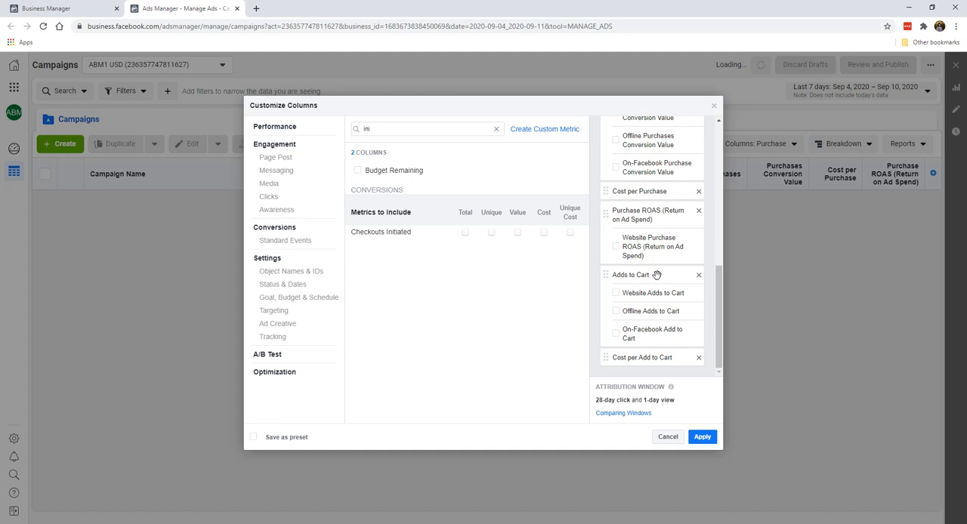
click(253, 437)
text(E-Comme)
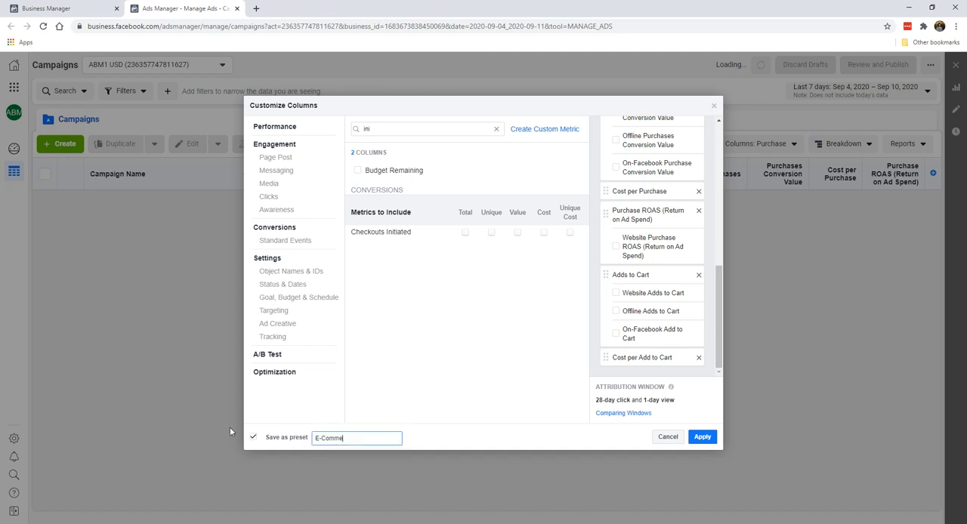
click(702, 437)
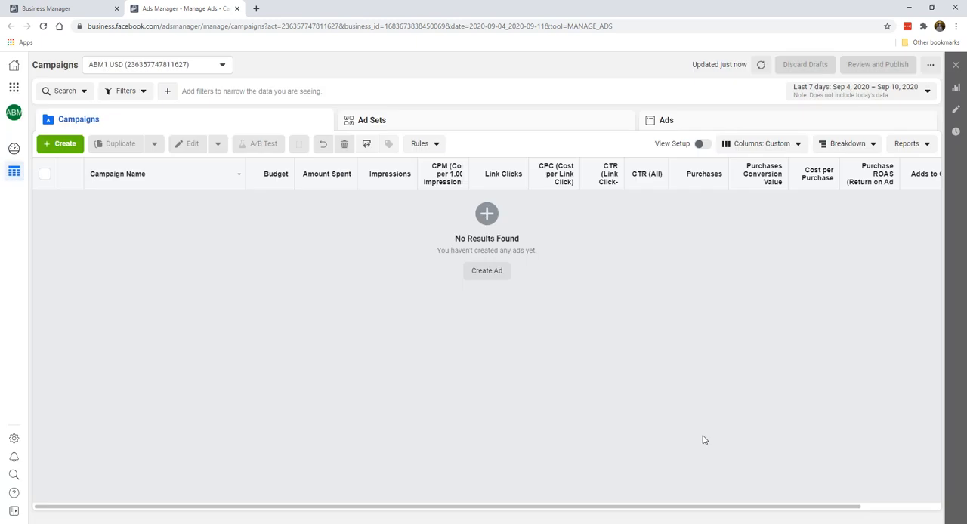
click(757, 144)
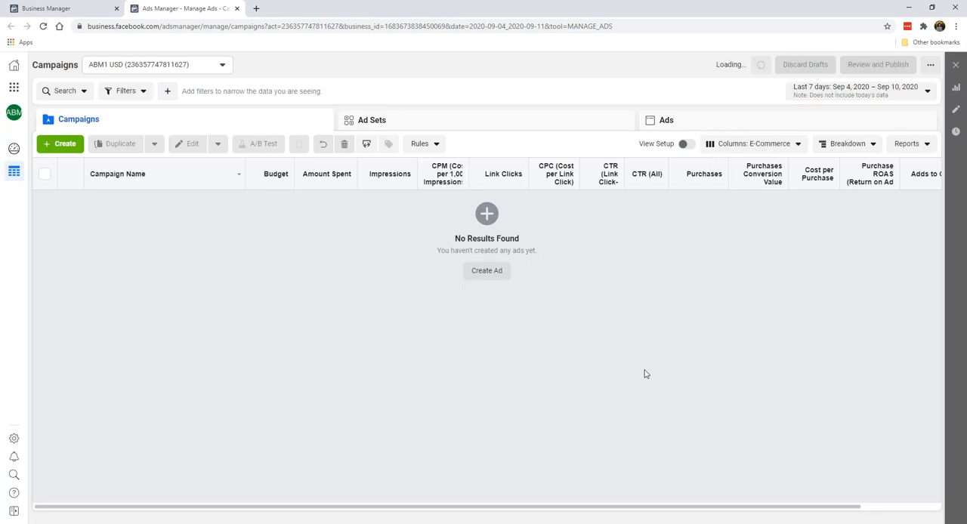